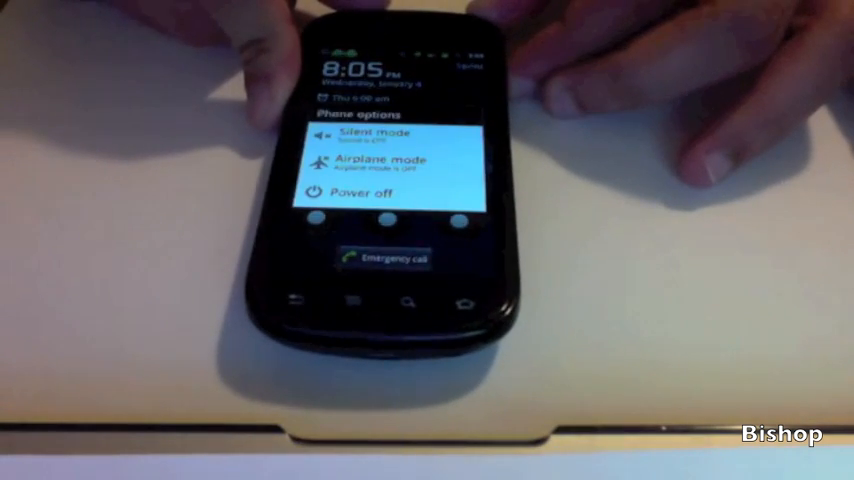
Choose Power off from the Phone options menu and confirm with OK.
{"action": "left_click", "coordinate": [352, 193]}
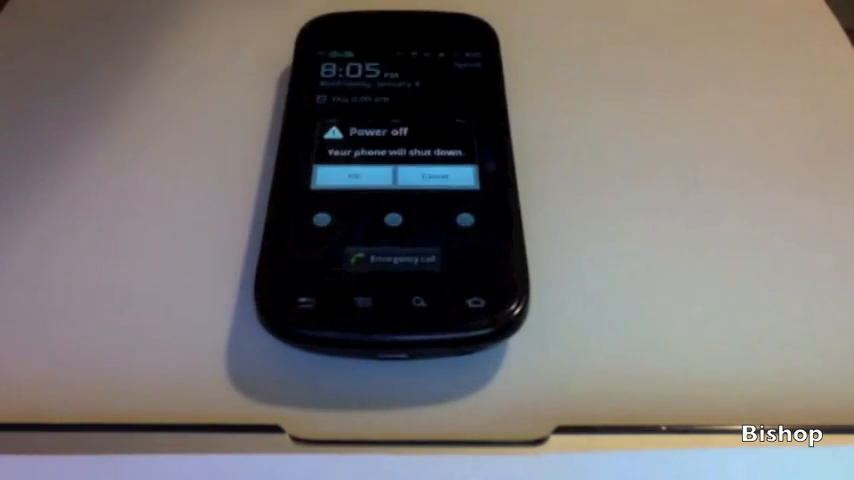
{"action": "left_click", "coordinate": [349, 176]}
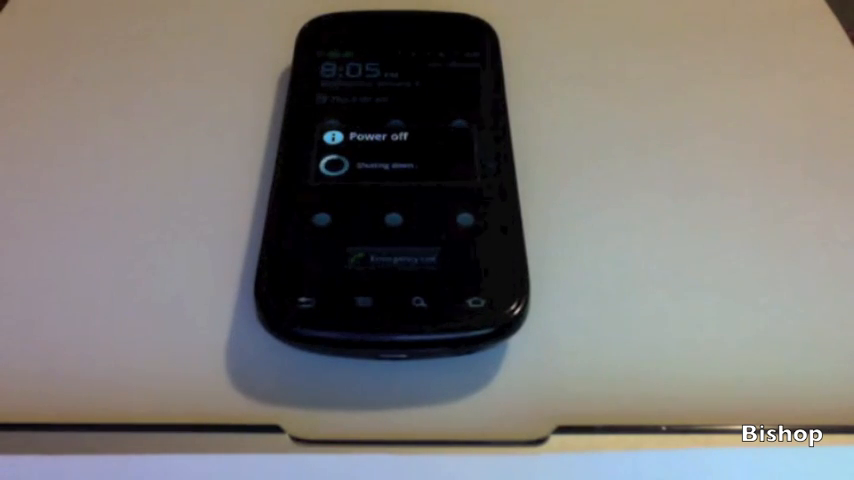